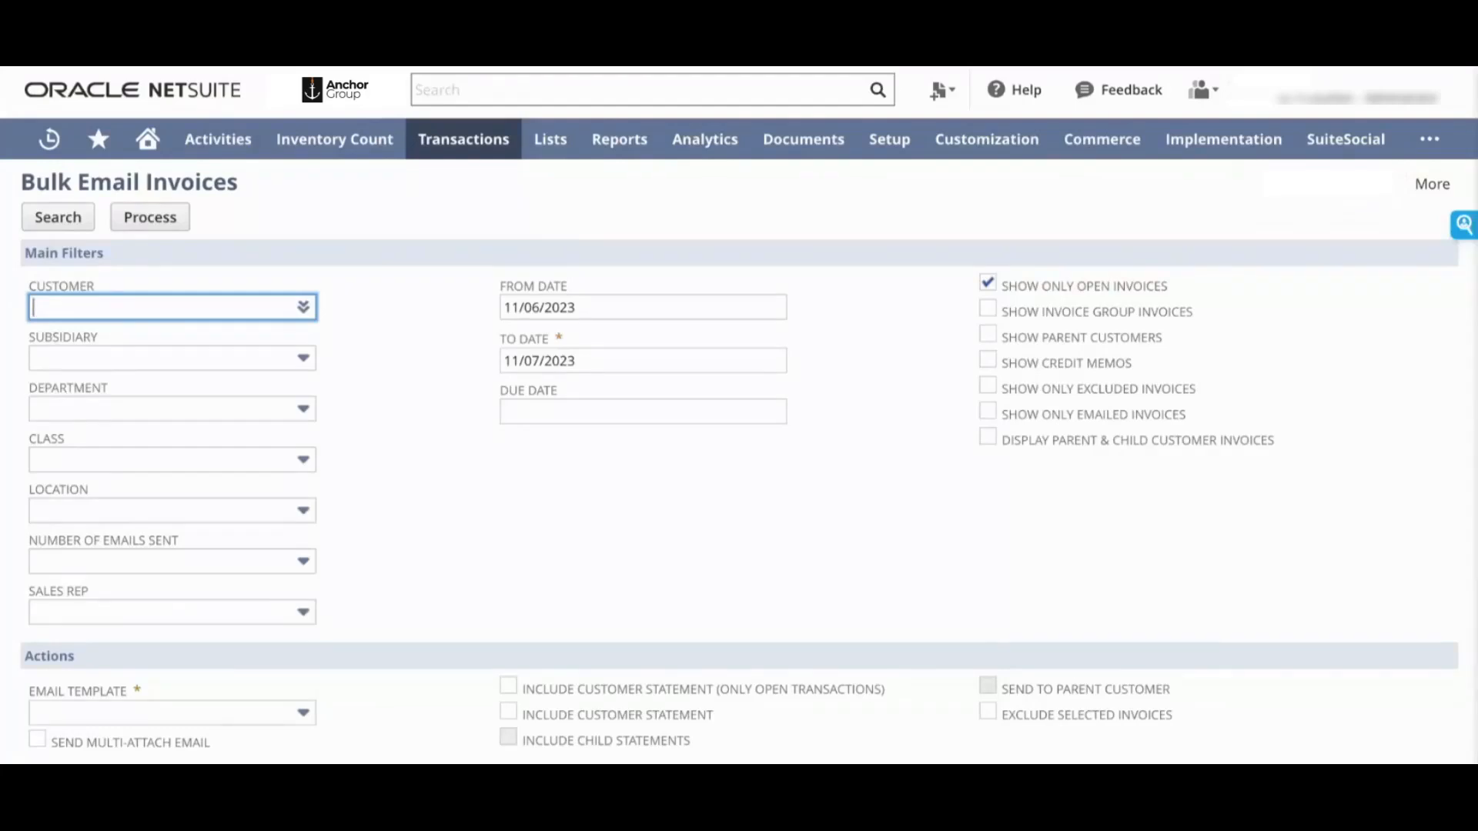
{"action": "mouse_move", "coordinate": [419, 684]}
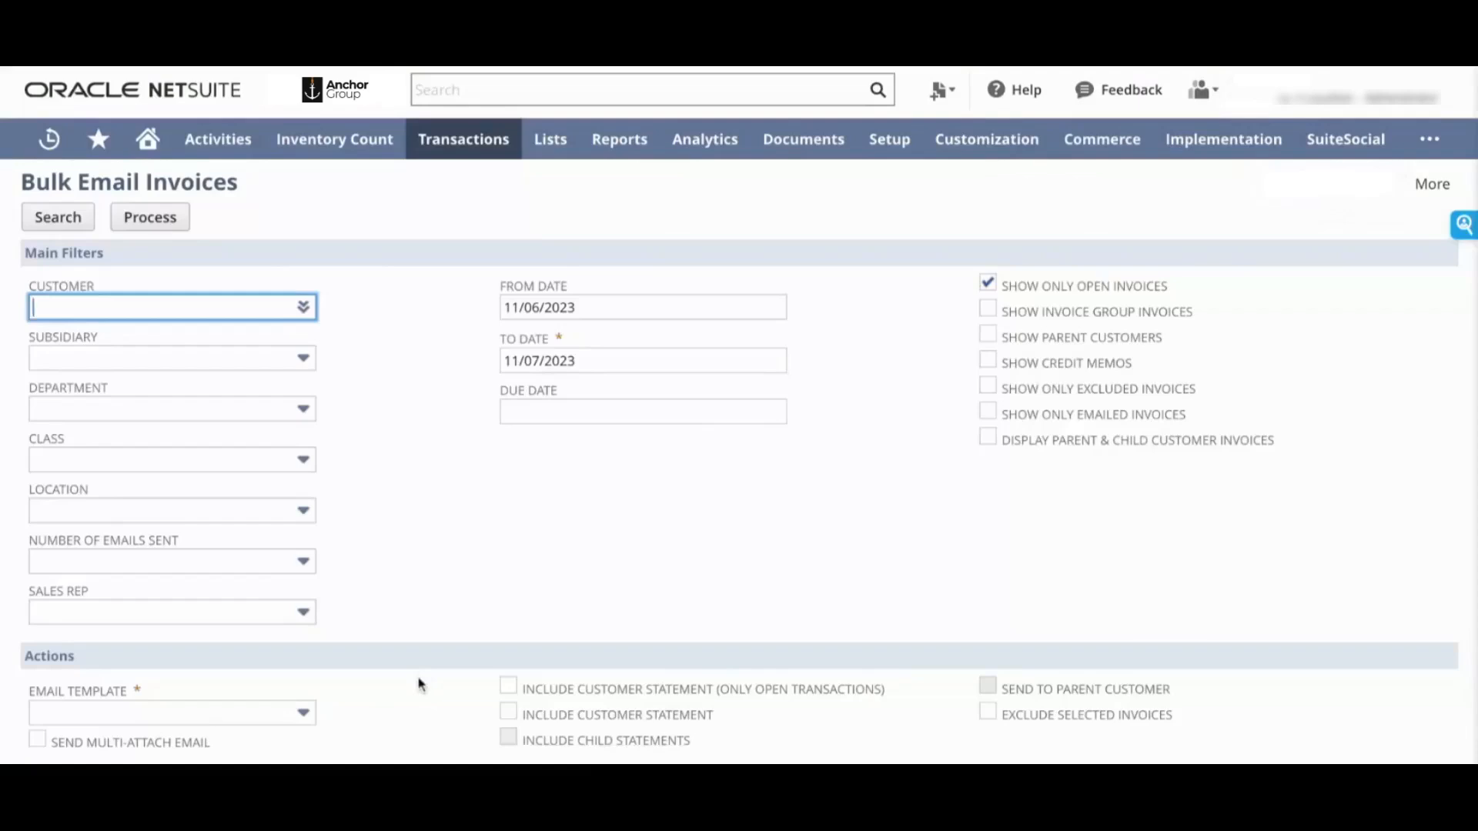
{"action": "mouse_move", "coordinate": [517, 568]}
{"action": "type", "text": "1"}
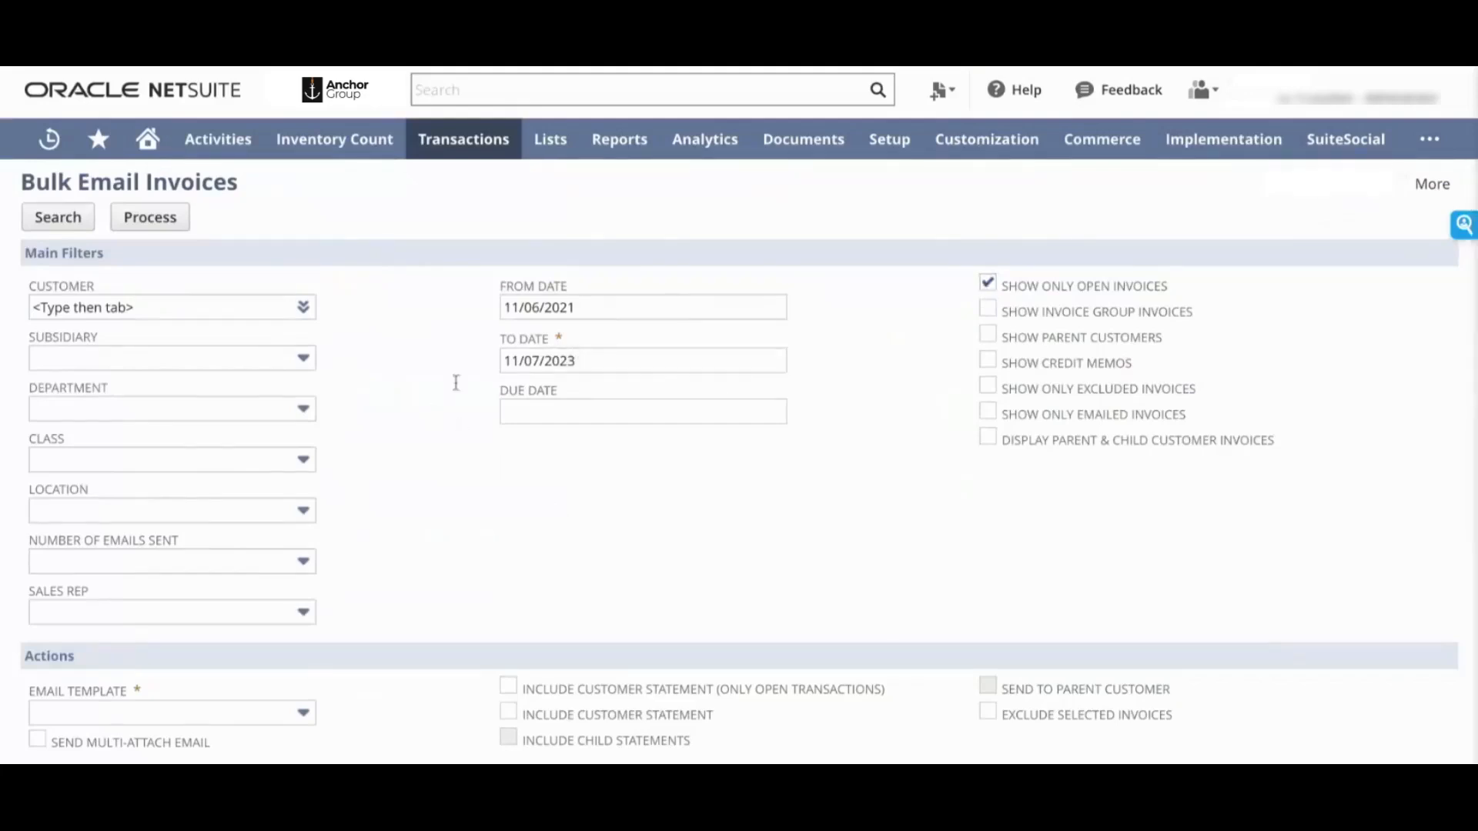
{"action": "mouse_move", "coordinate": [7, 219]}
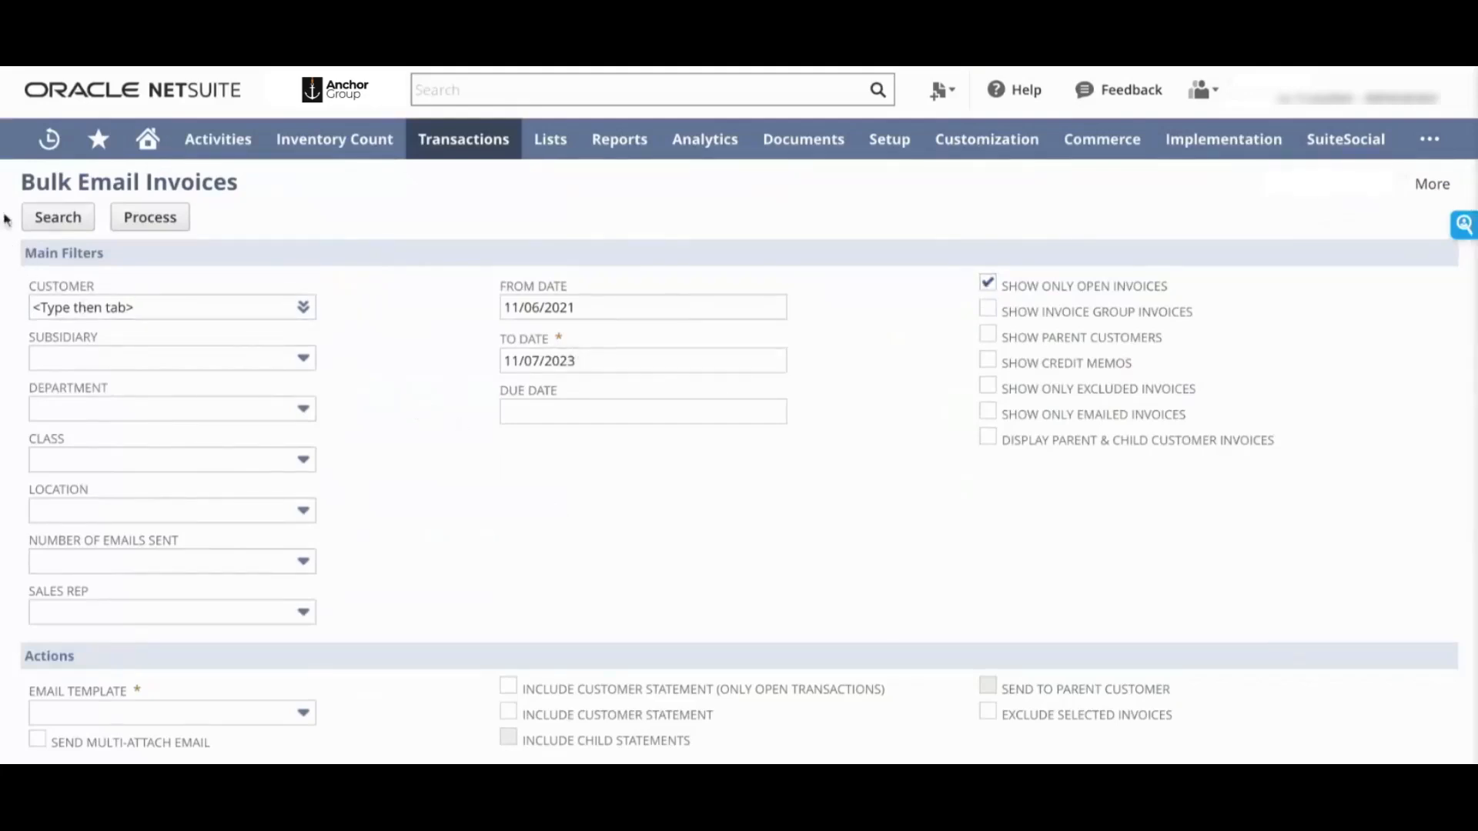
{"action": "mouse_move", "coordinate": [563, 562]}
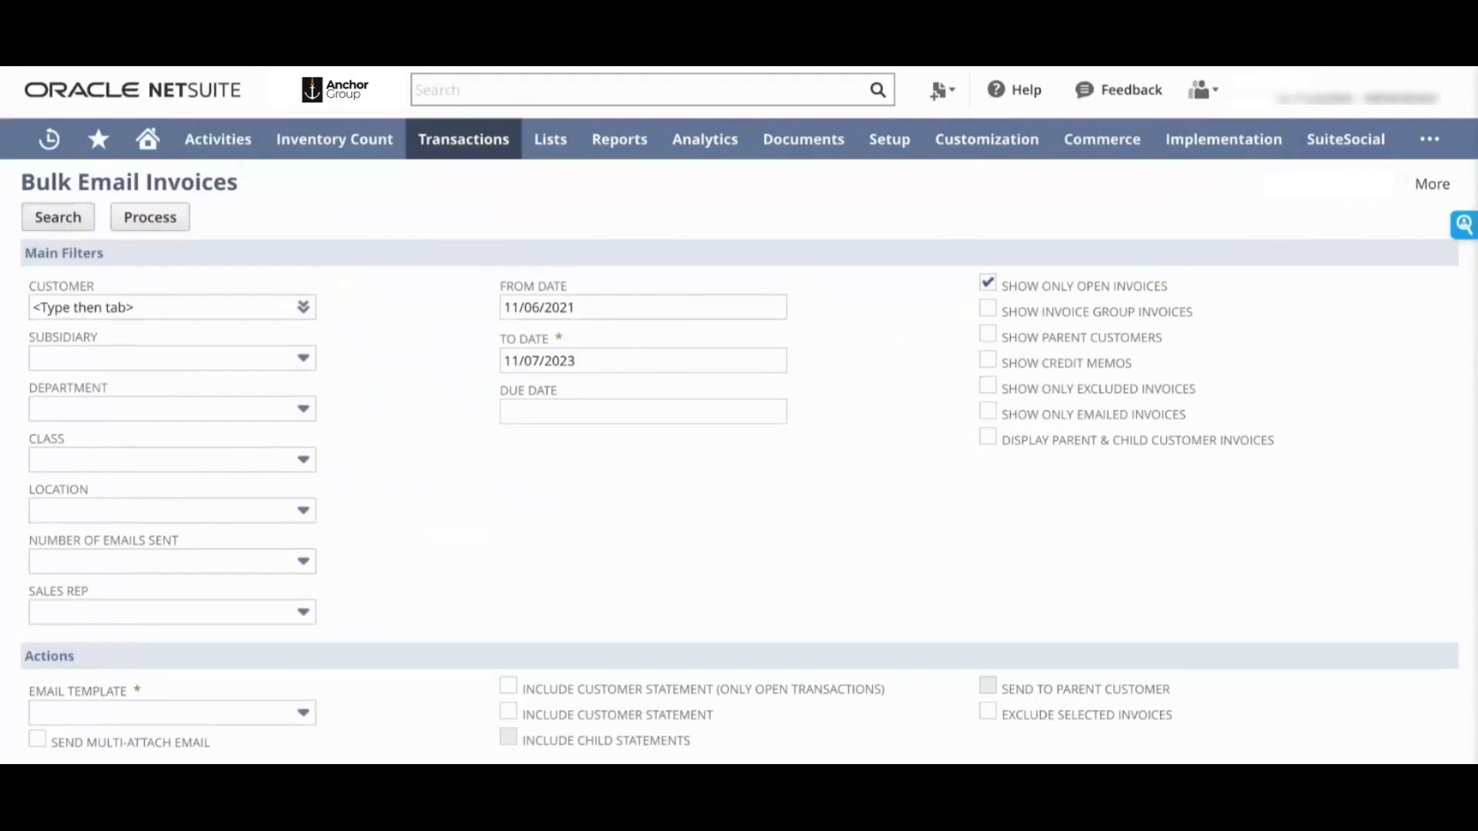
Step: Run the open invoice search for 11/06/2021 to 11/07/2023
{"action": "left_click", "coordinate": [58, 217]}
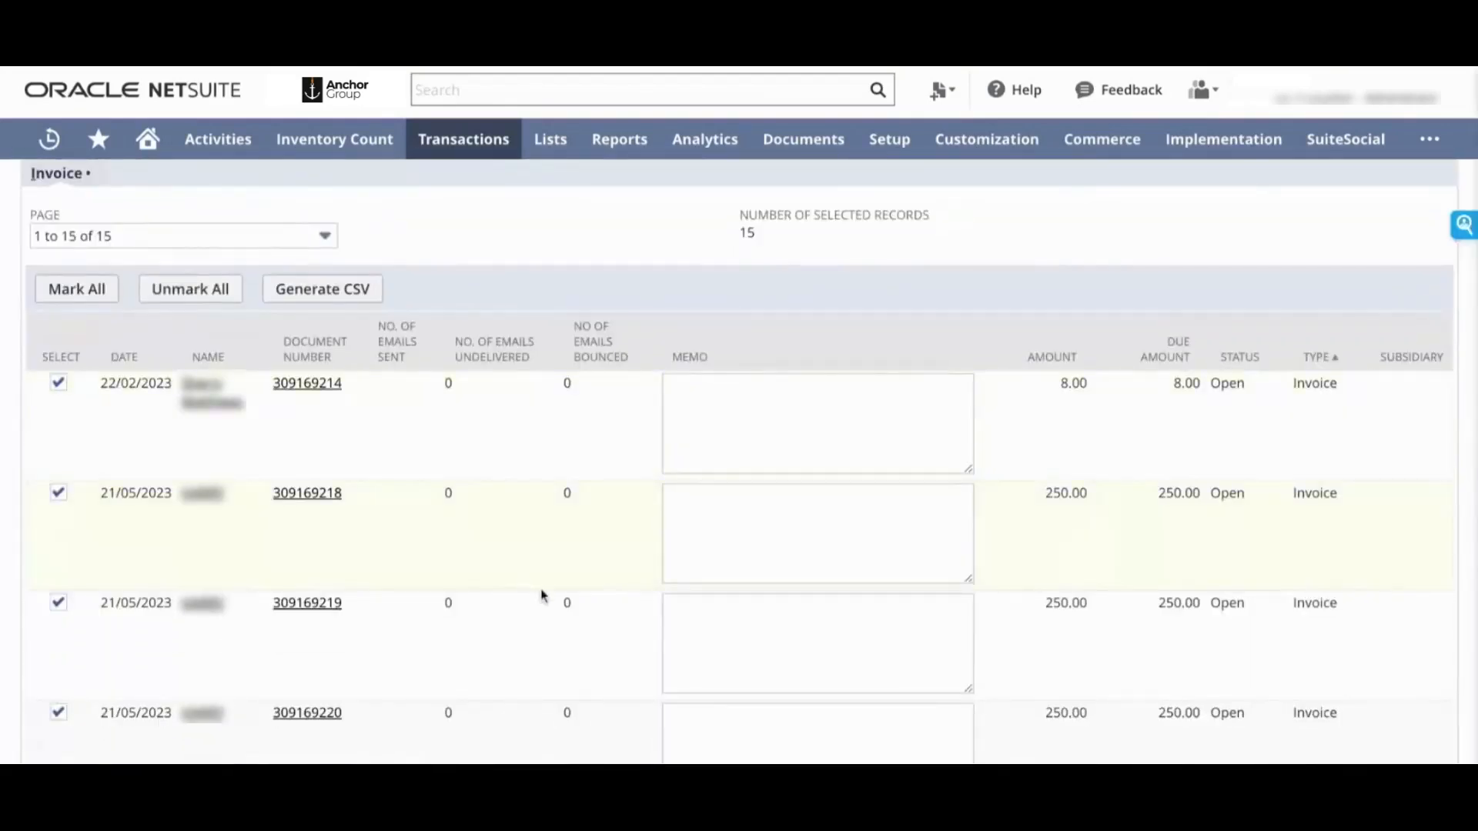
Step: Review the Email To recipients for the 15 matching open invoices
{"action": "left_click", "coordinate": [816, 422]}
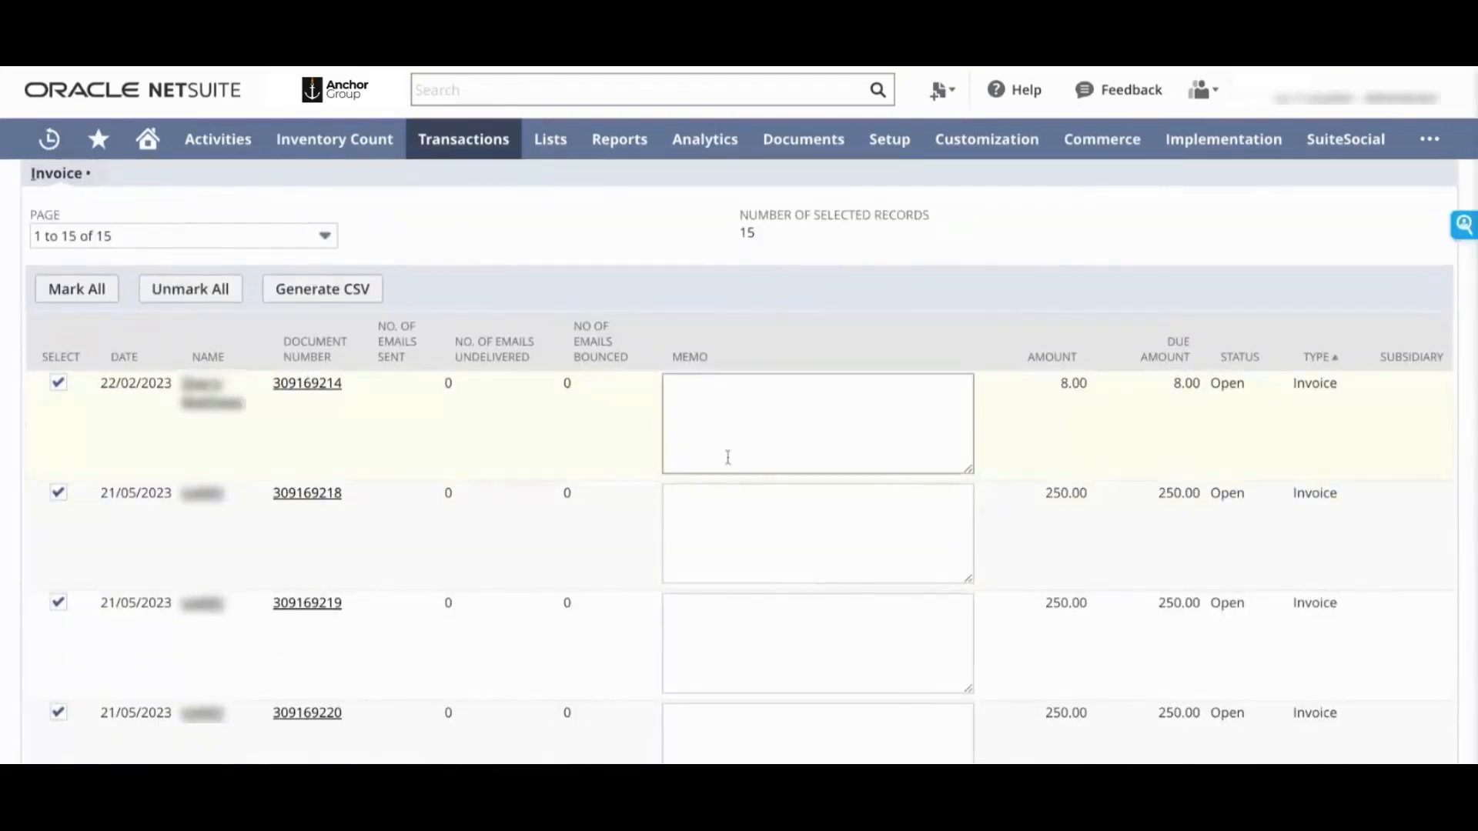
{"action": "mouse_move", "coordinate": [558, 458]}
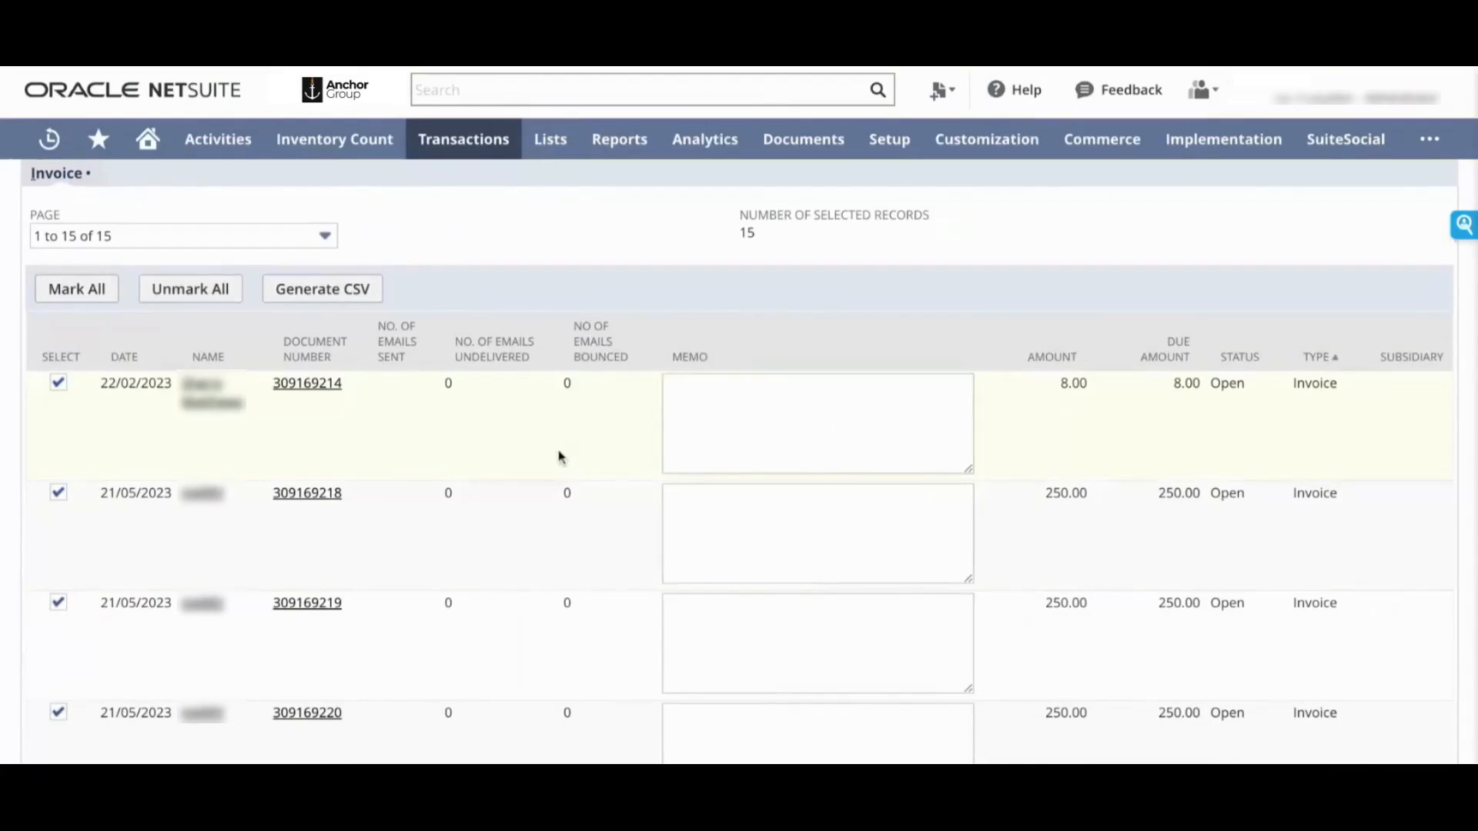
{"action": "mouse_move", "coordinate": [504, 356]}
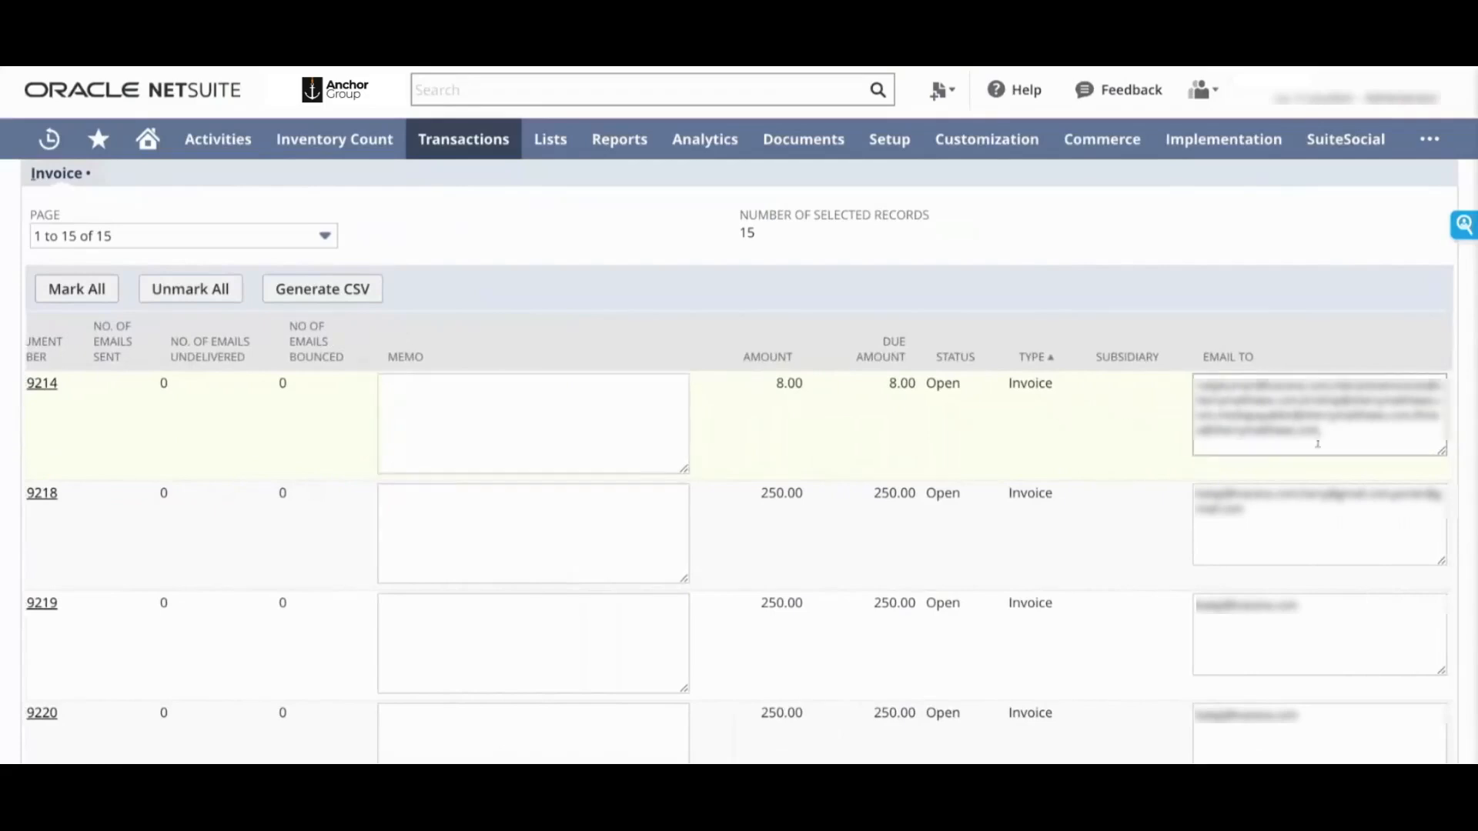
{"action": "mouse_move", "coordinate": [1084, 443]}
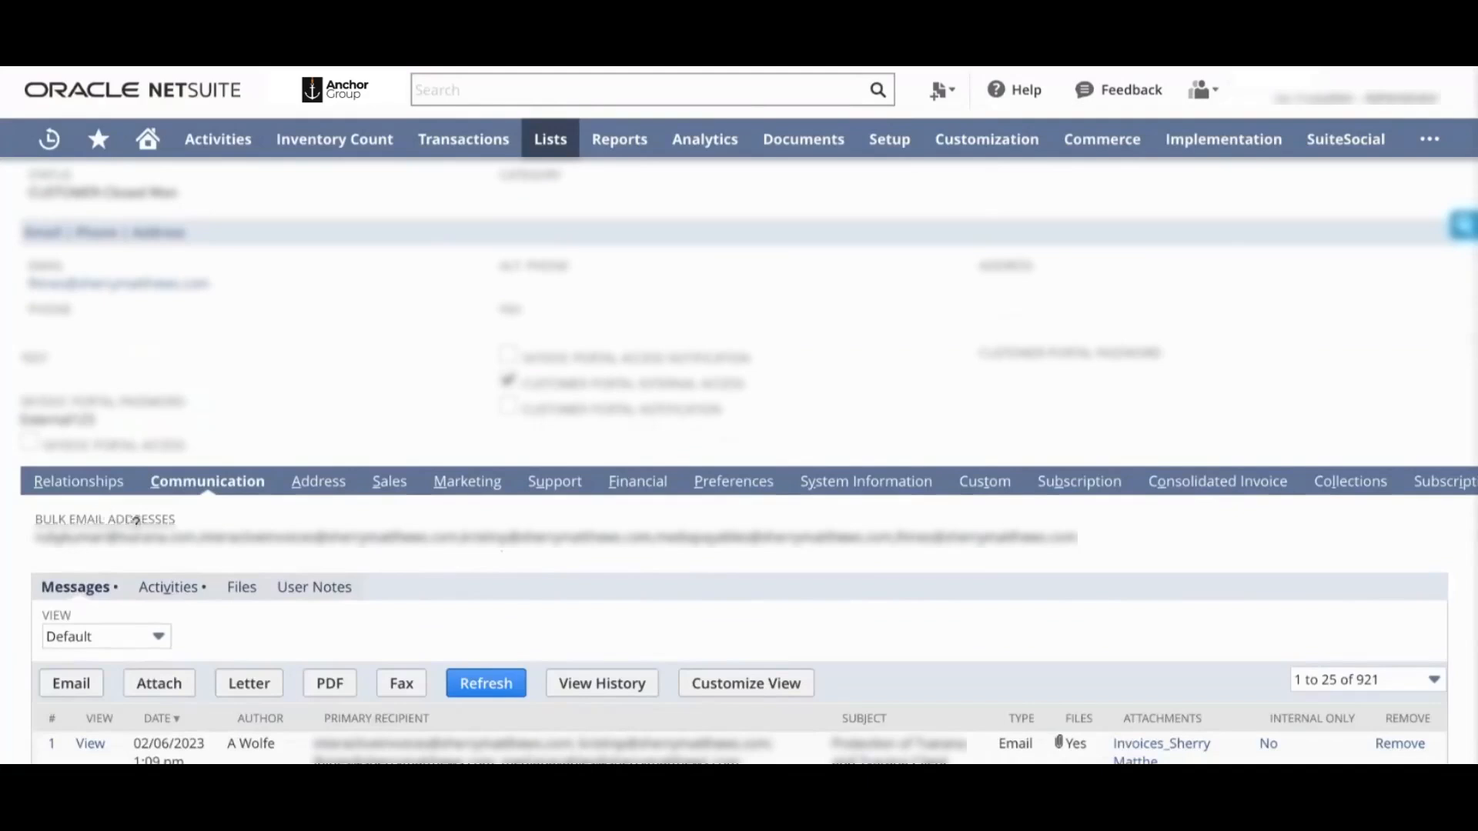
{"action": "mouse_move", "coordinate": [15, 563]}
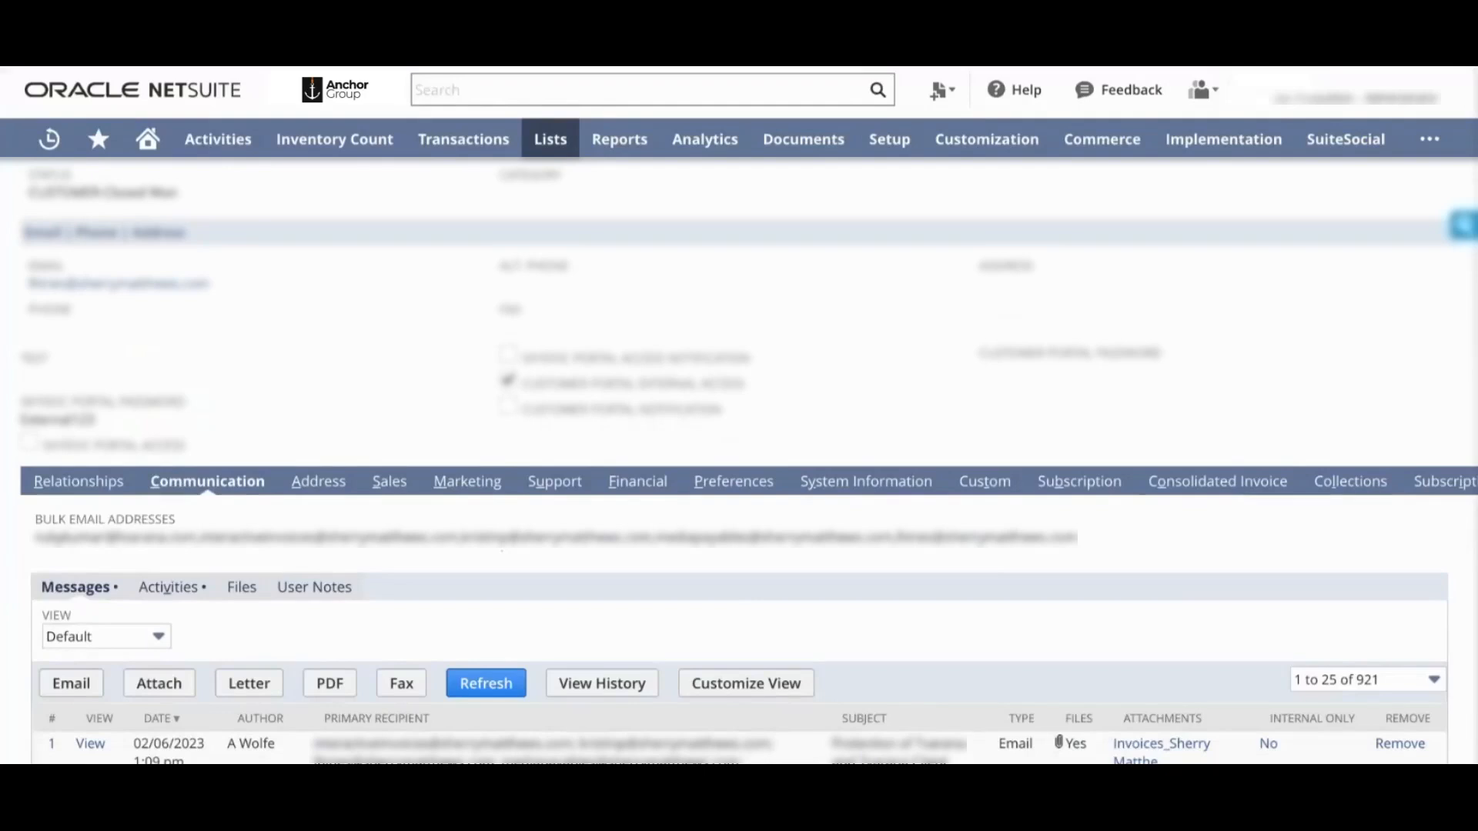
{"action": "mouse_move", "coordinate": [333, 571]}
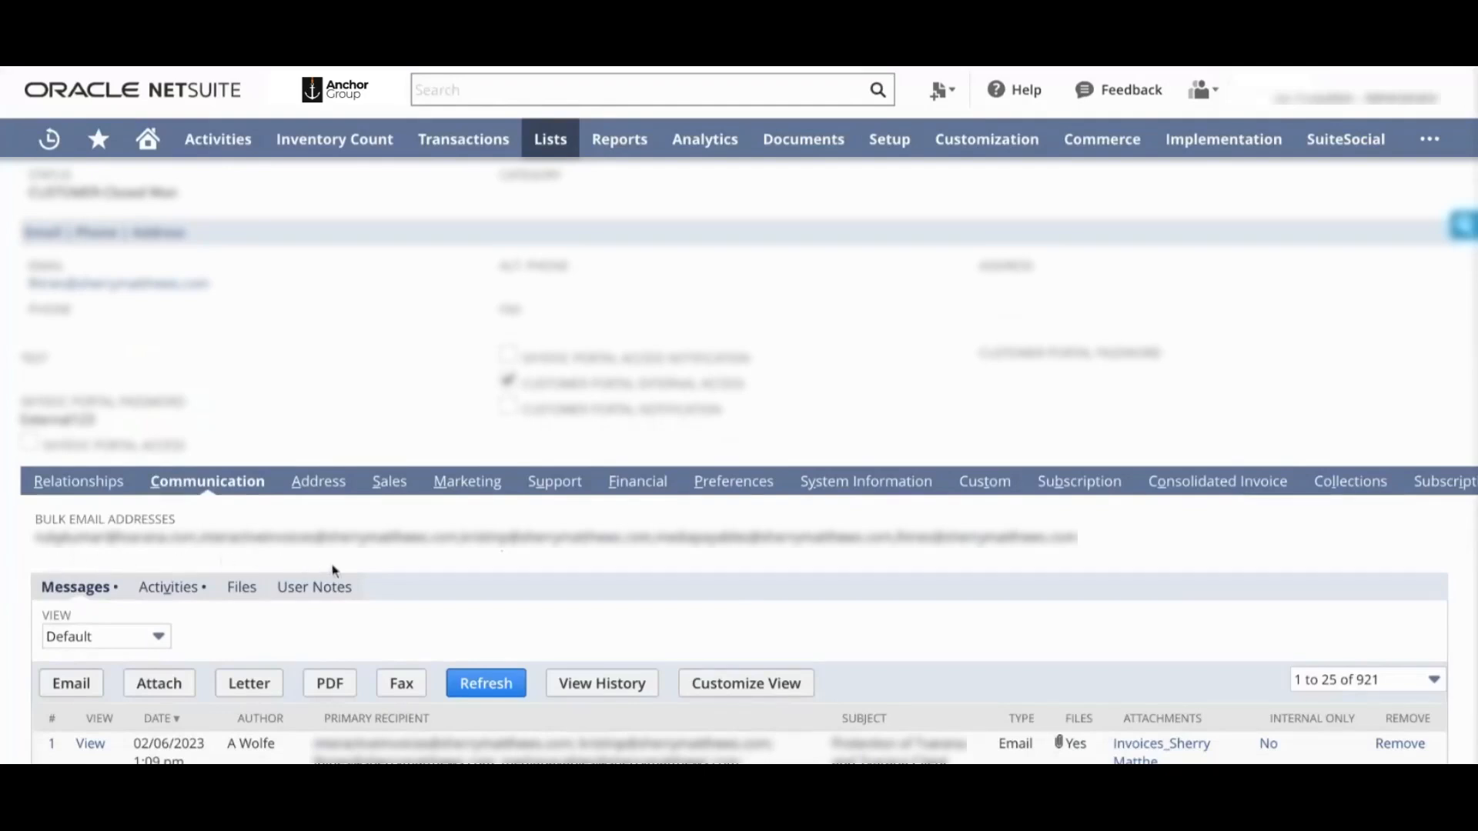
{"action": "mouse_move", "coordinate": [622, 563]}
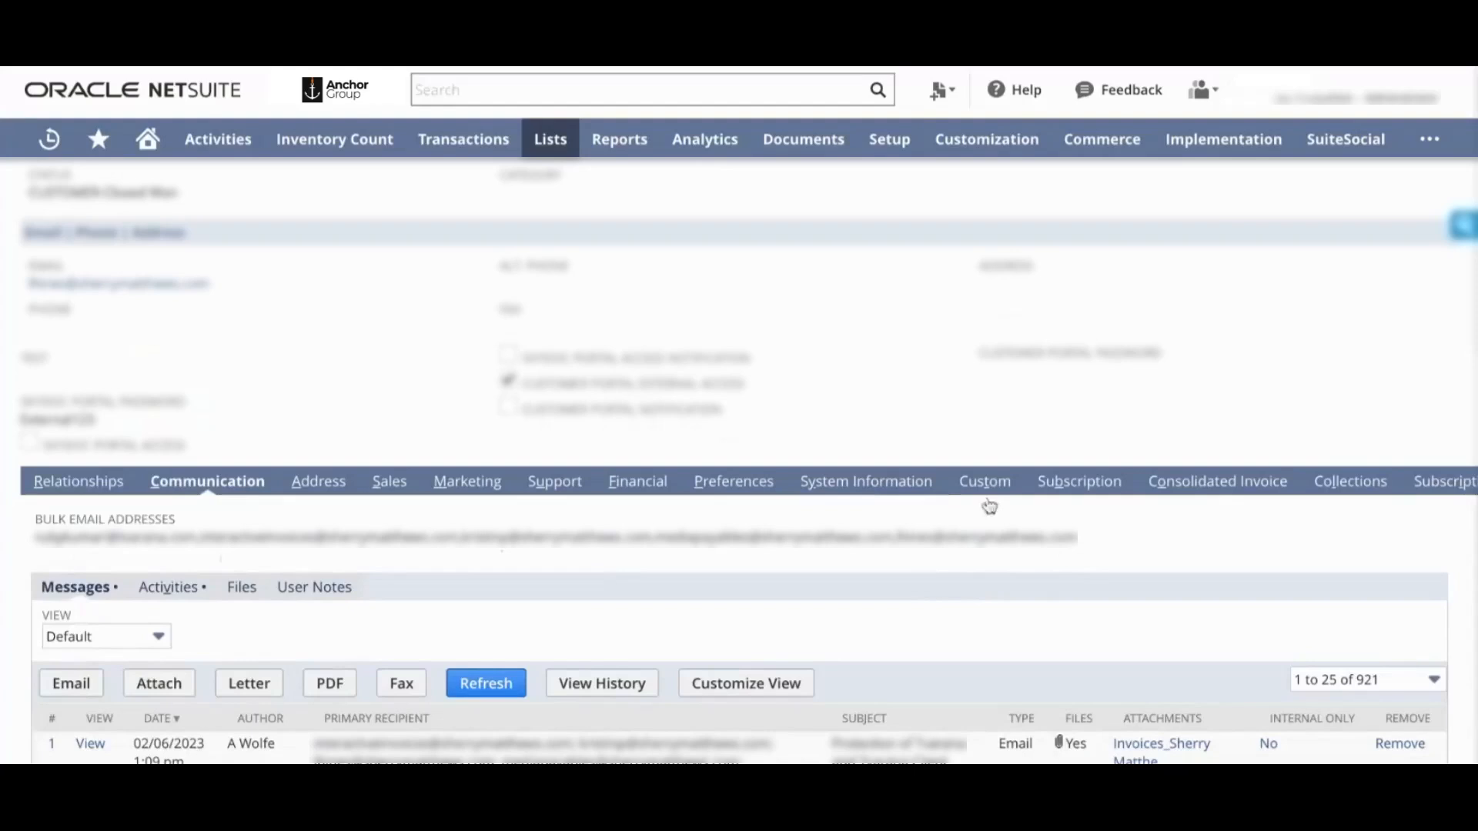
{"action": "mouse_move", "coordinate": [949, 568]}
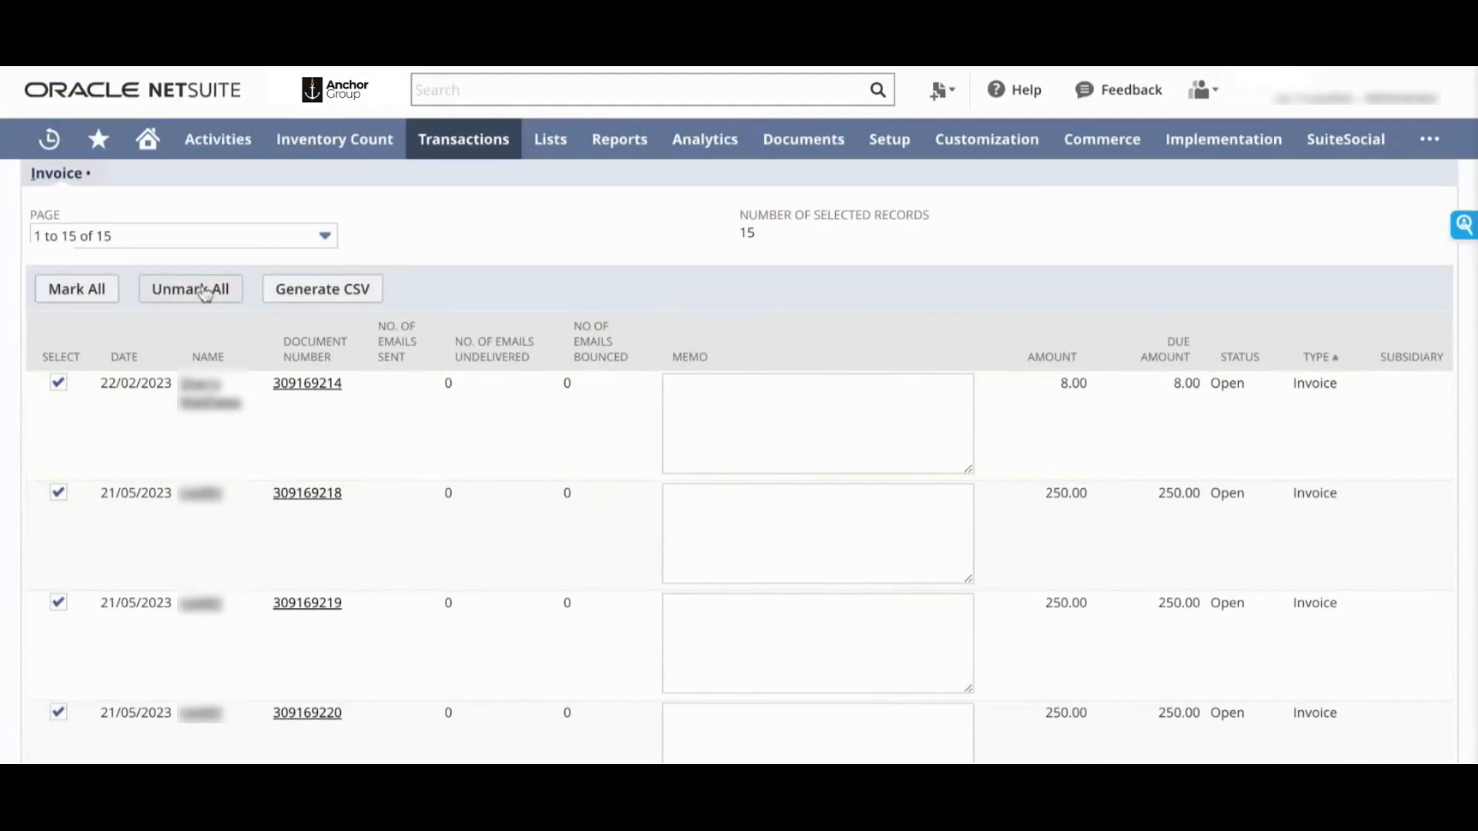
{"action": "mouse_move", "coordinate": [362, 294]}
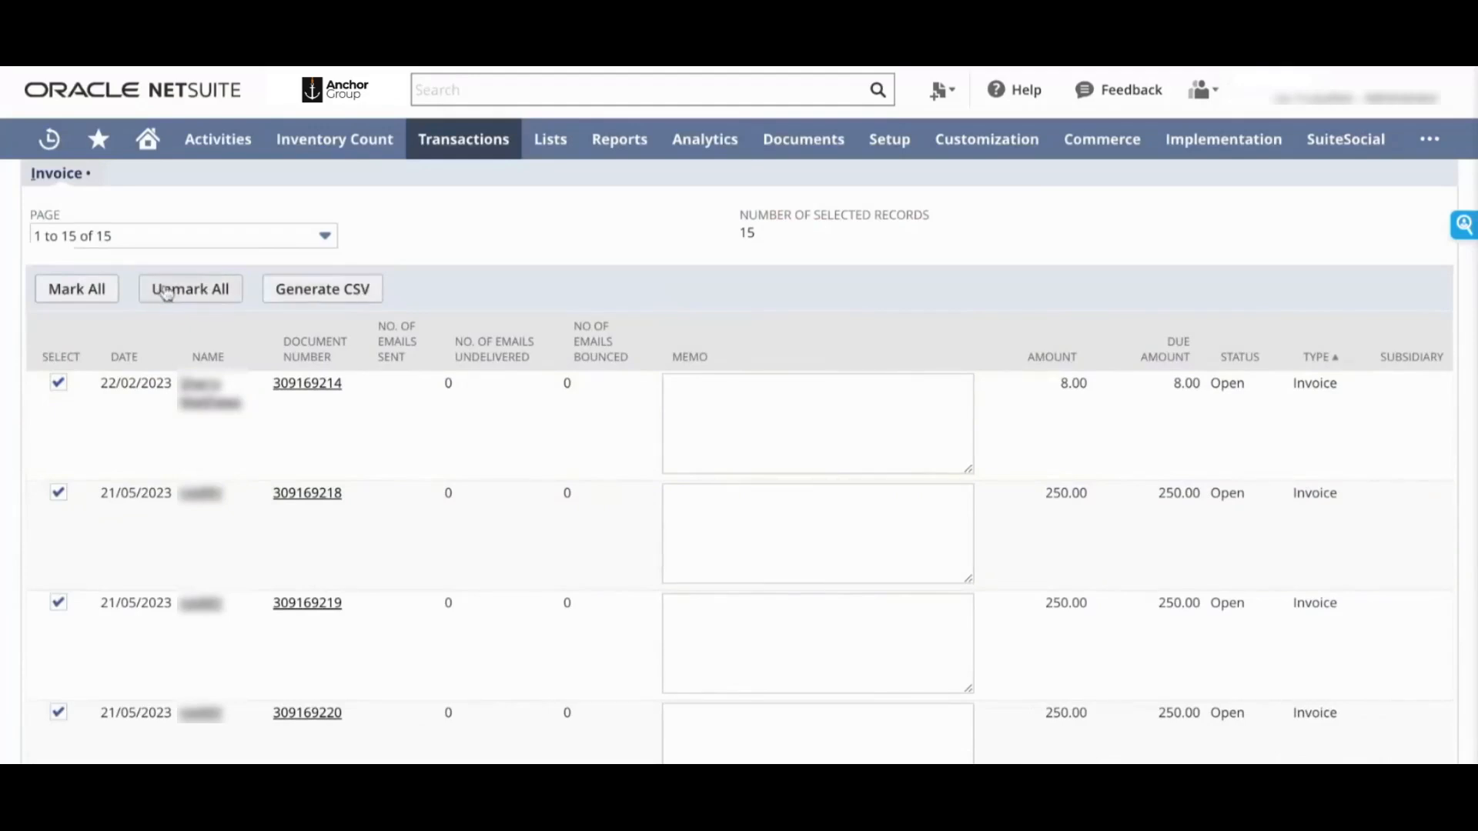
Step: Unmark all invoices, then tick the invoices to email
{"action": "left_click", "coordinate": [190, 289]}
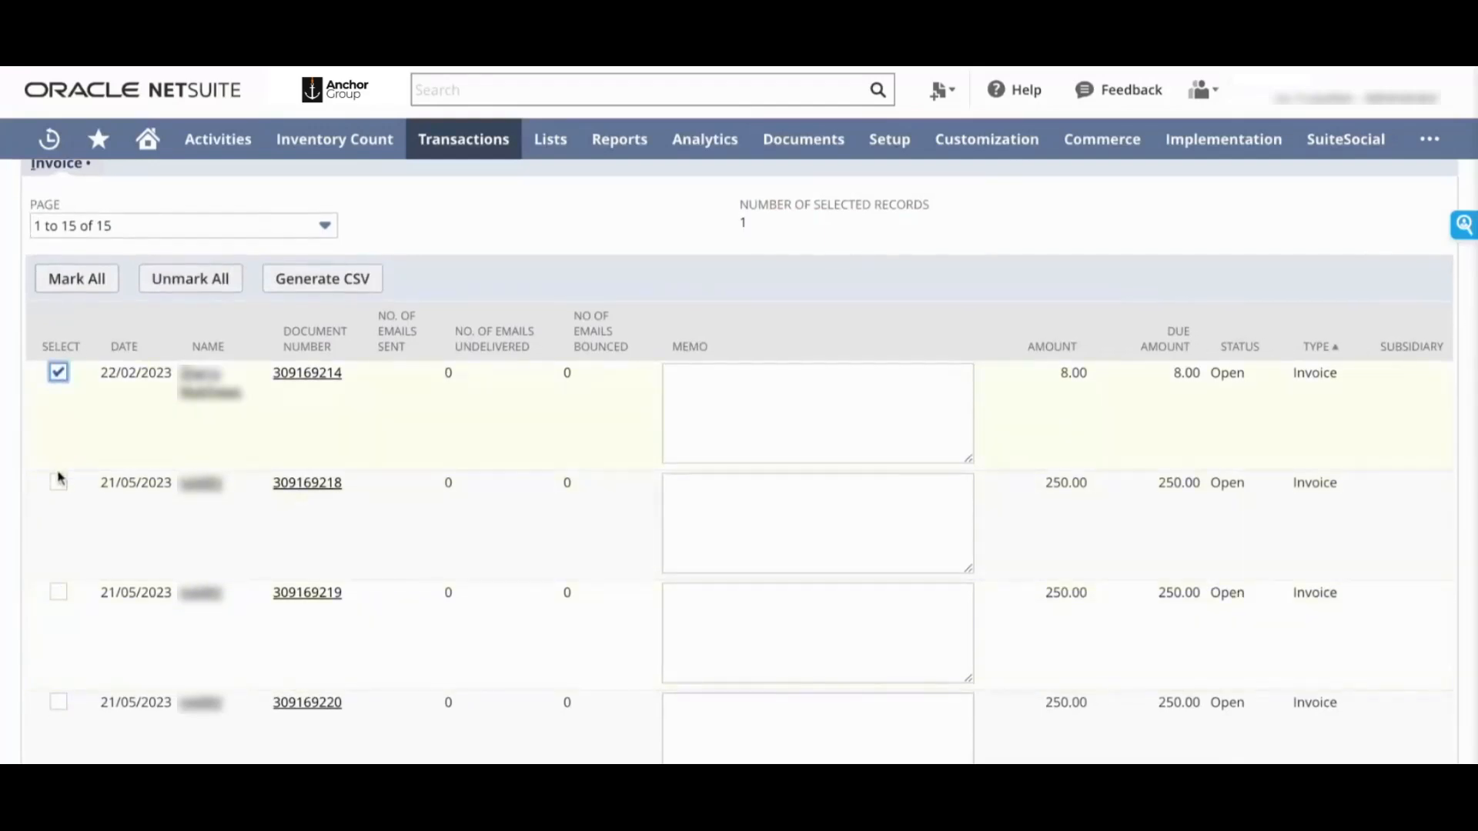
{"action": "left_click", "coordinate": [58, 592]}
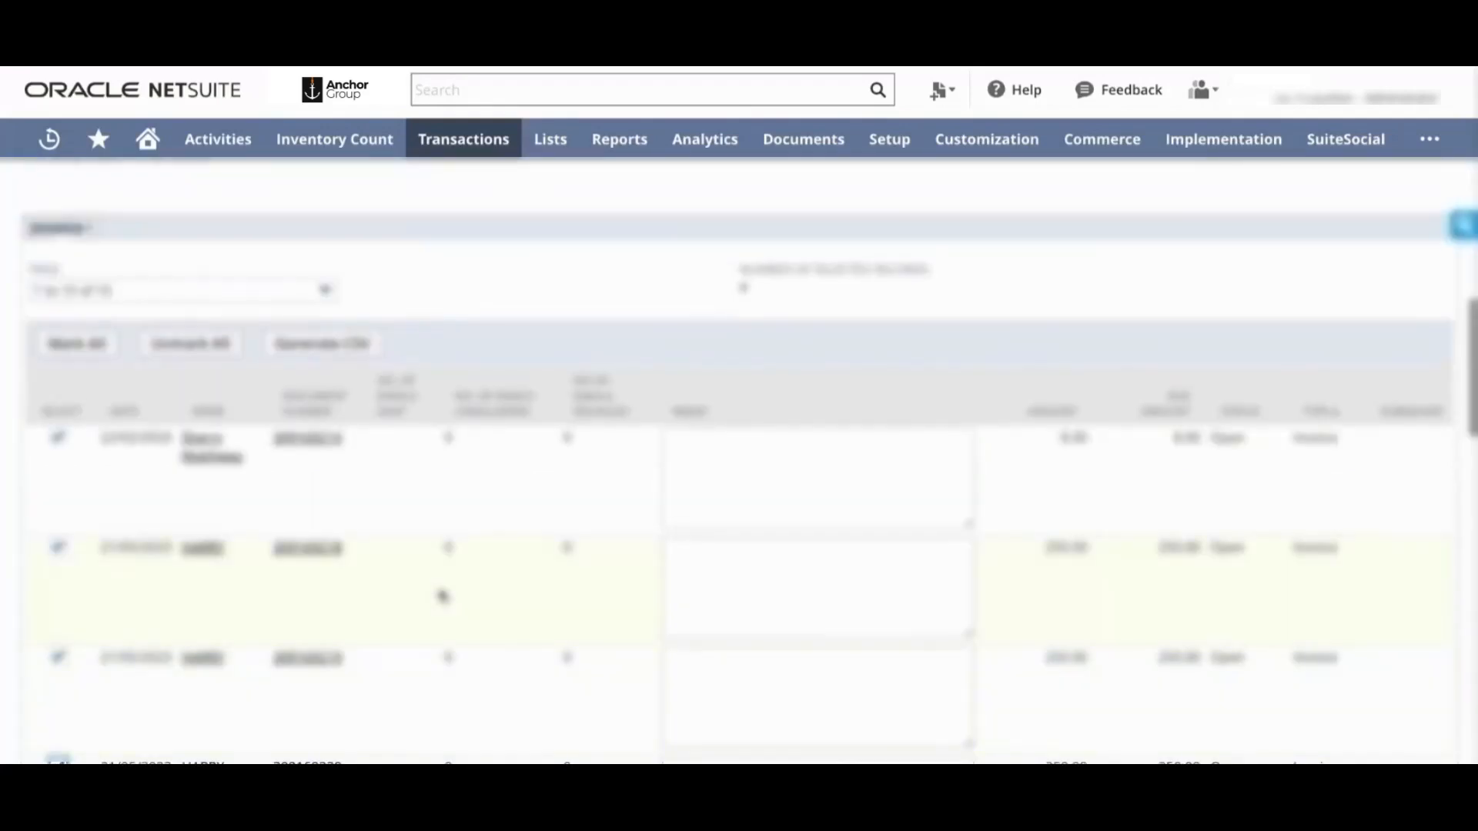
{"action": "left_click", "coordinate": [172, 498]}
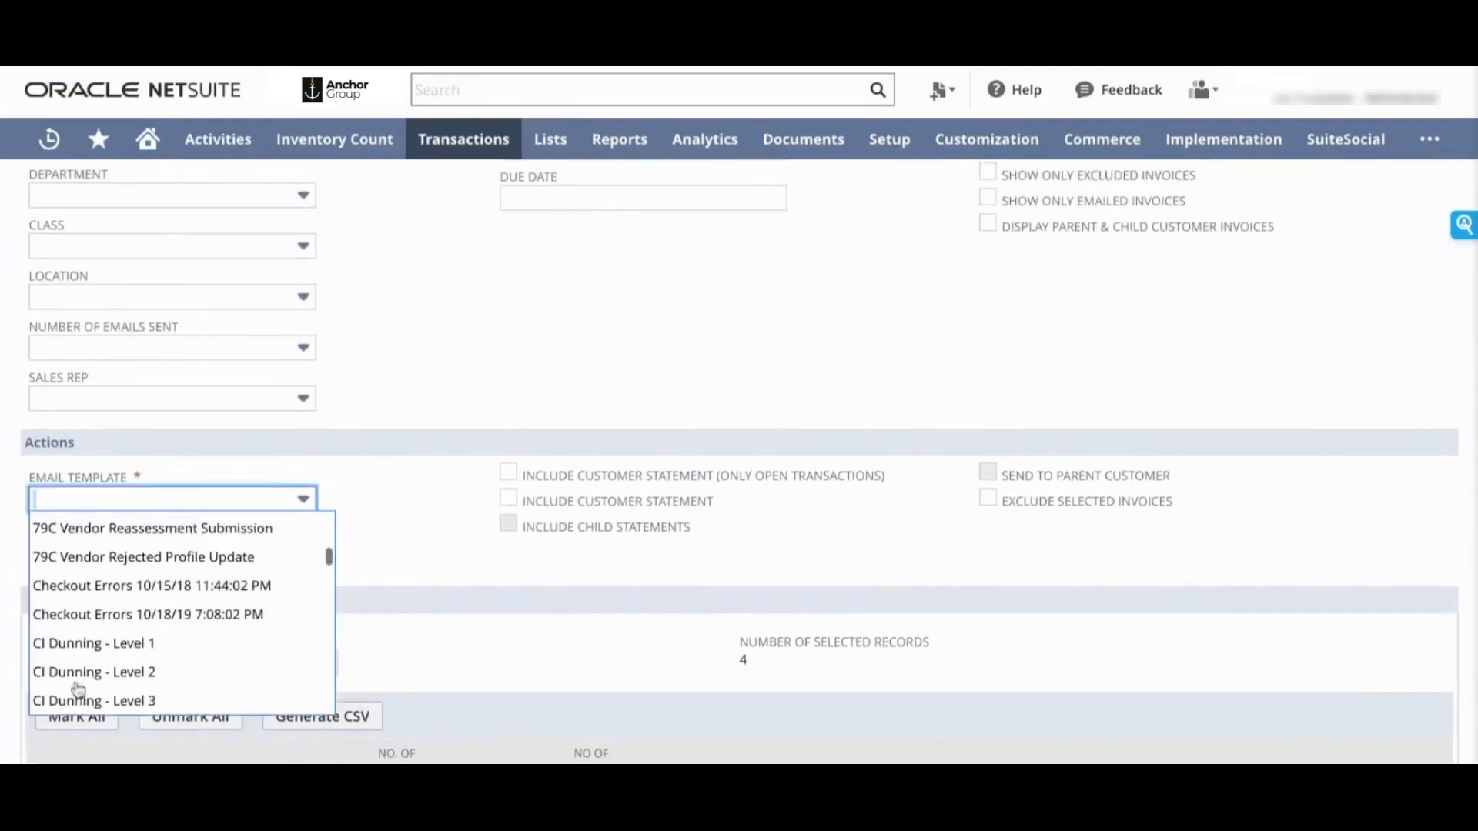
Step: Choose the CI Dunning - Level 1 template and enable Send Multi-Attach Email and Merge Attachments
{"action": "left_click", "coordinate": [94, 643]}
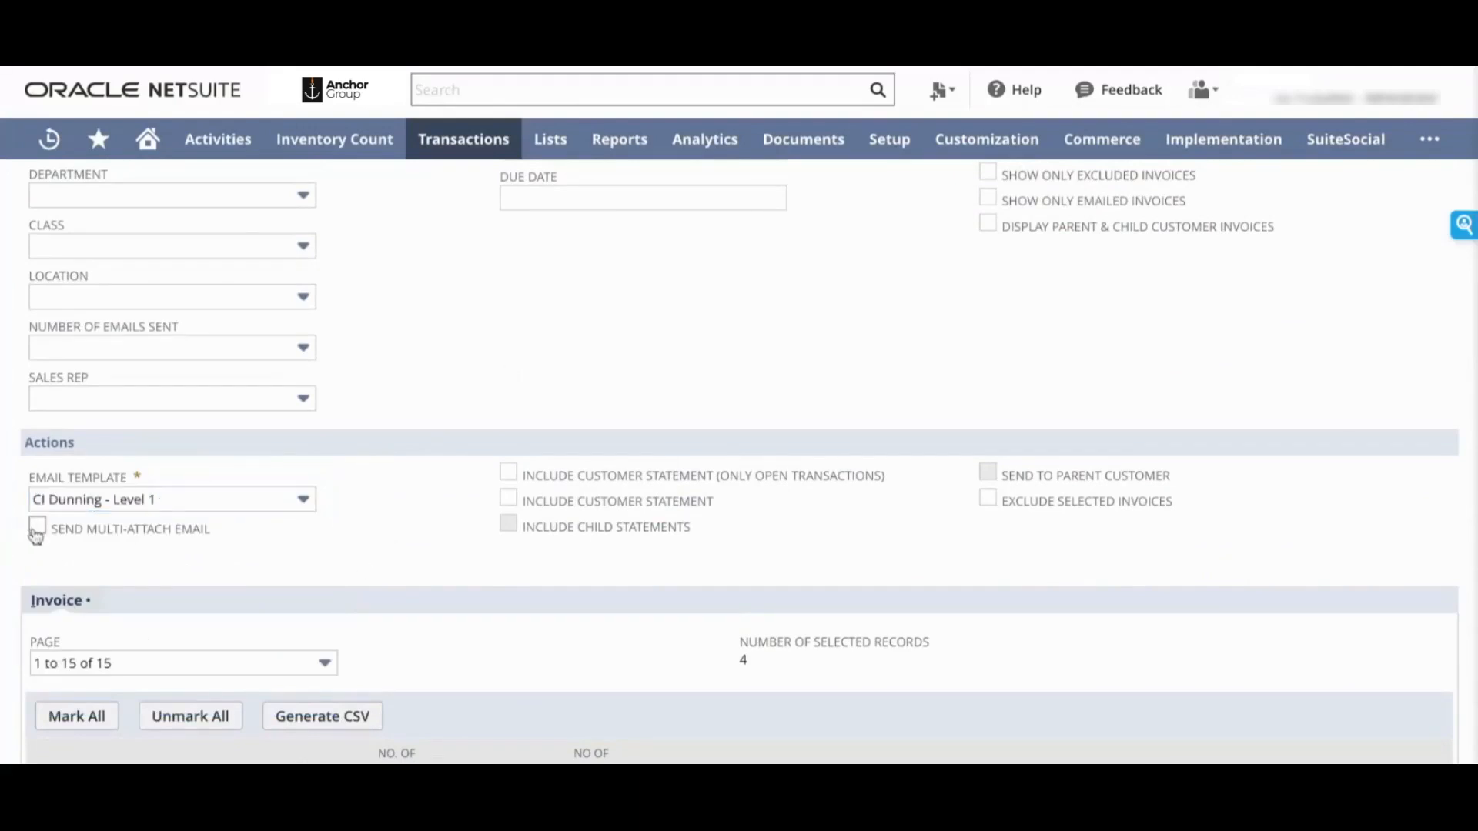
{"action": "left_click", "coordinate": [38, 529]}
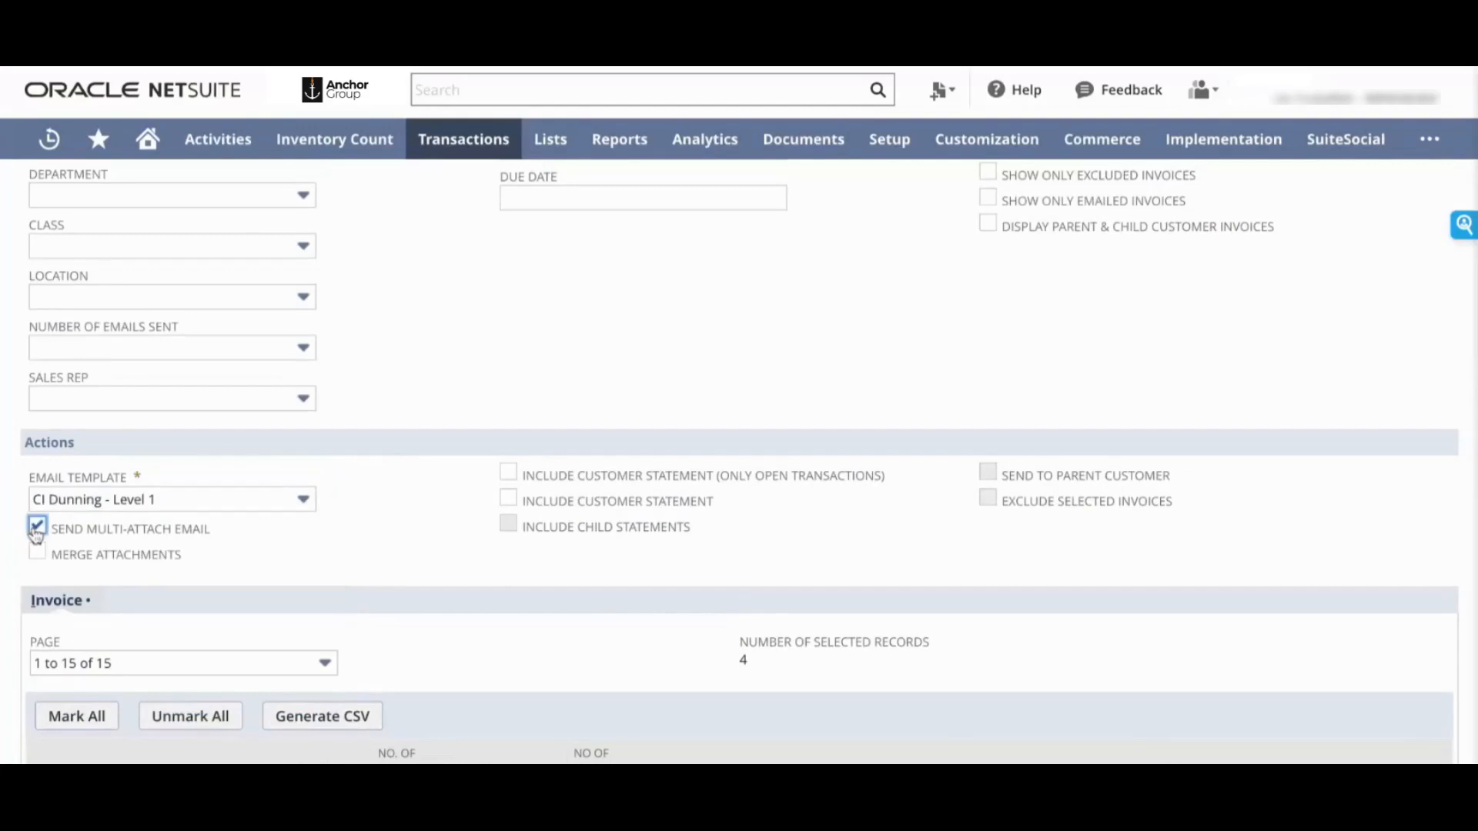
{"action": "mouse_move", "coordinate": [344, 573]}
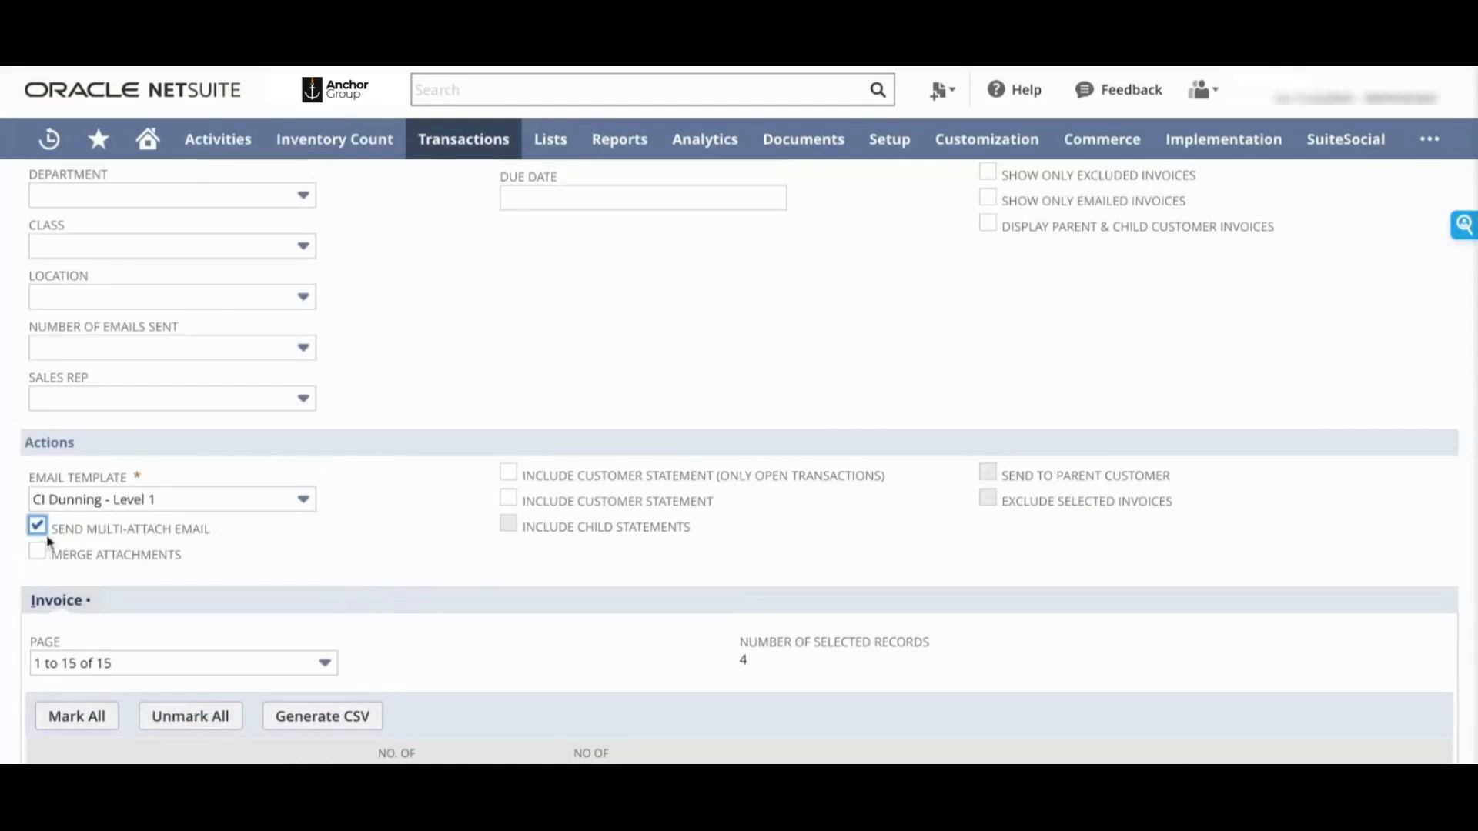
{"action": "mouse_move", "coordinate": [311, 540]}
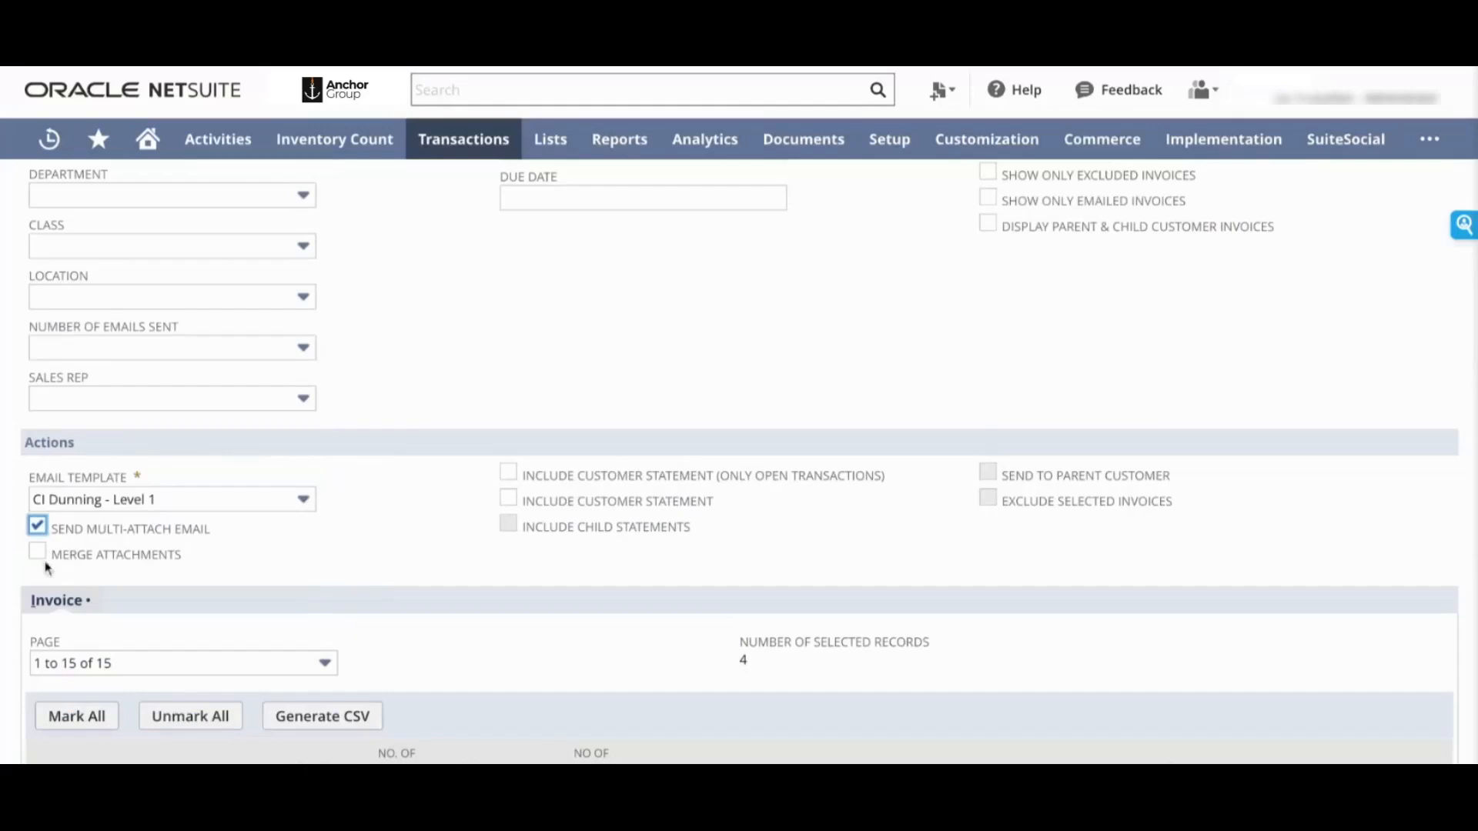
{"action": "left_click", "coordinate": [37, 554]}
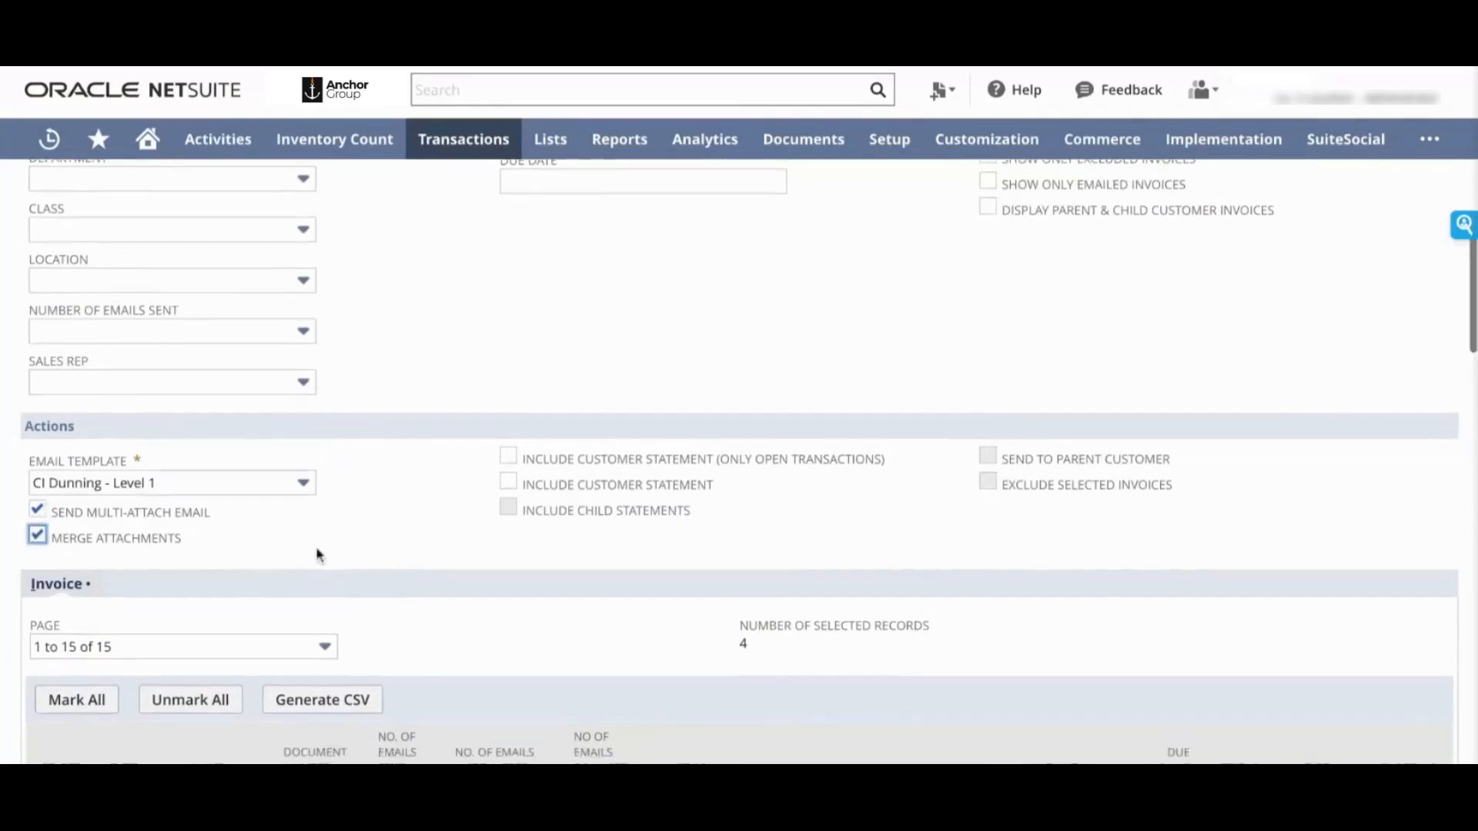
{"action": "scroll", "scroll_direction": "down", "scroll_amount": 3}
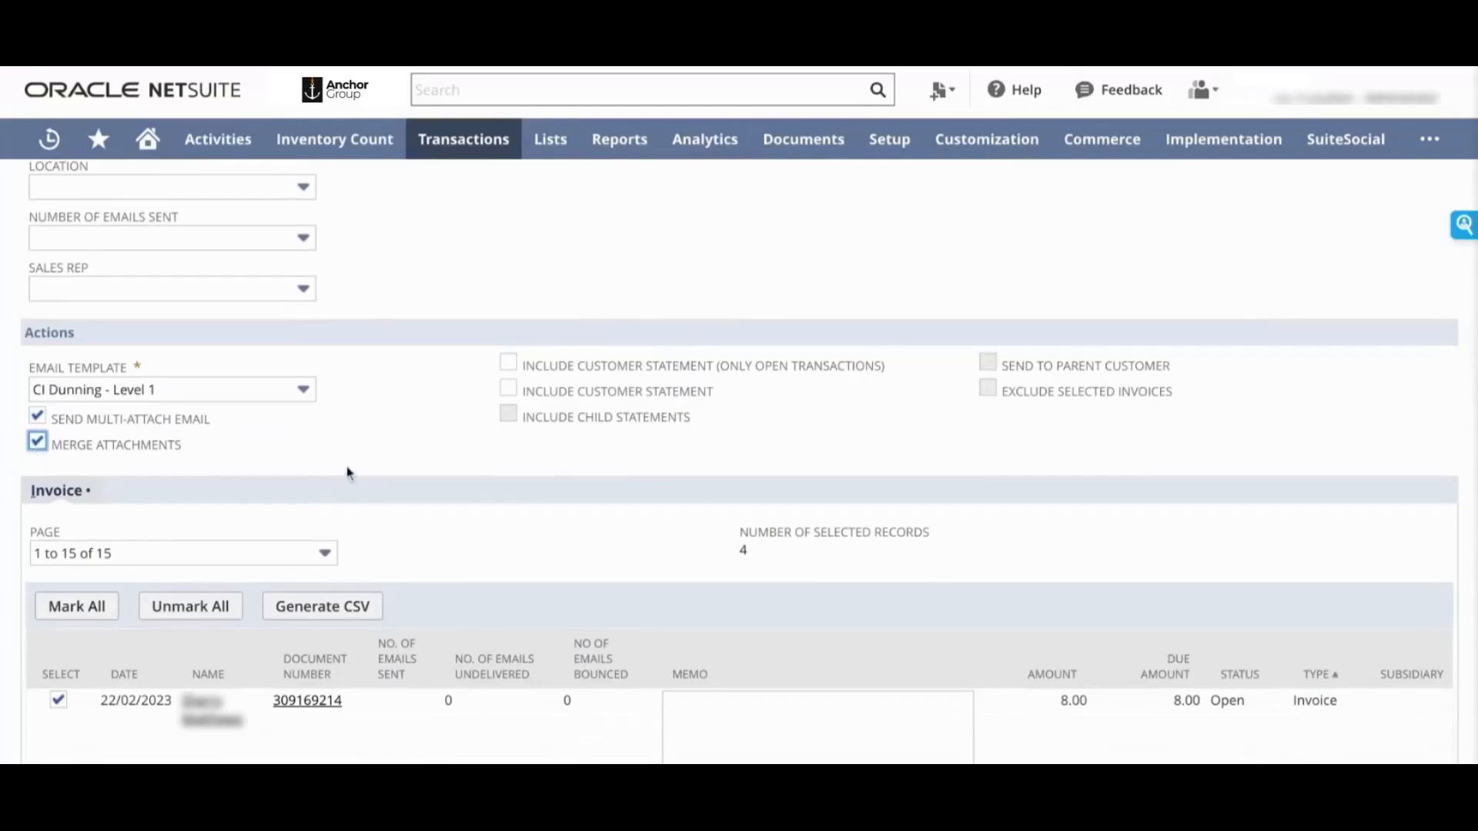
{"action": "mouse_move", "coordinate": [325, 459]}
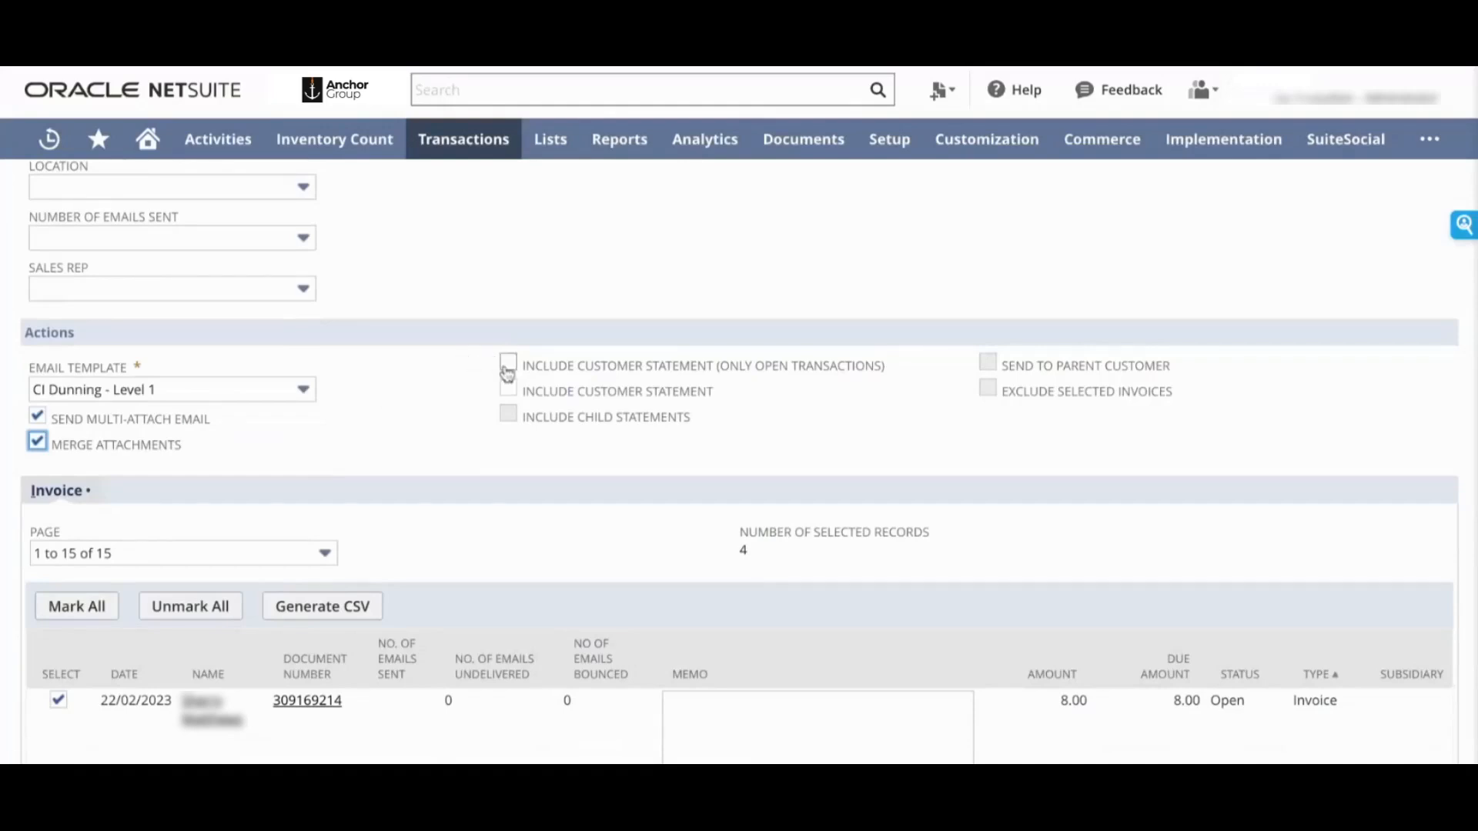
Step: Tick Include Customer Statement under Actions
{"action": "left_click", "coordinate": [508, 365]}
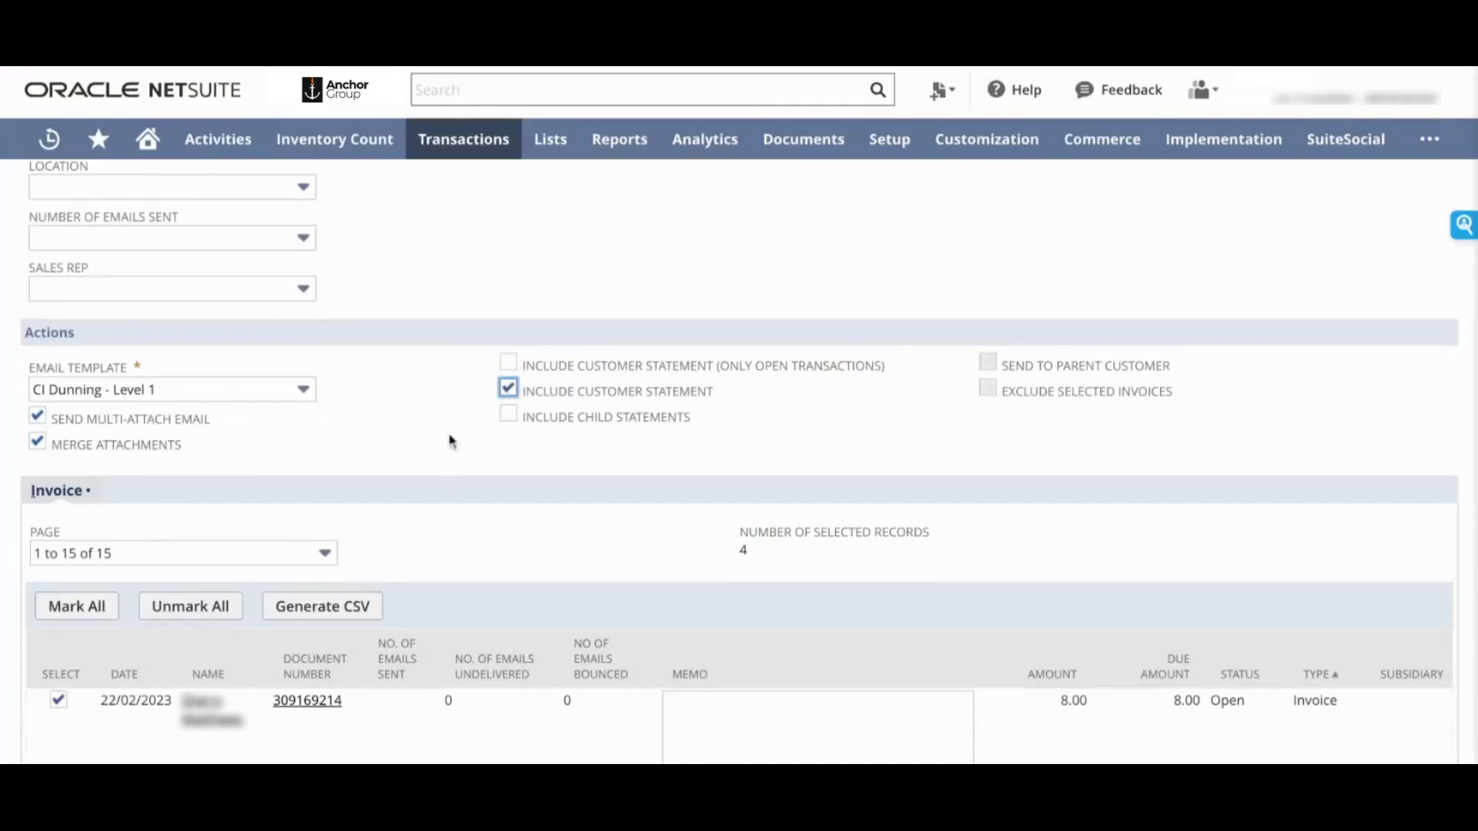
{"action": "mouse_move", "coordinate": [450, 444]}
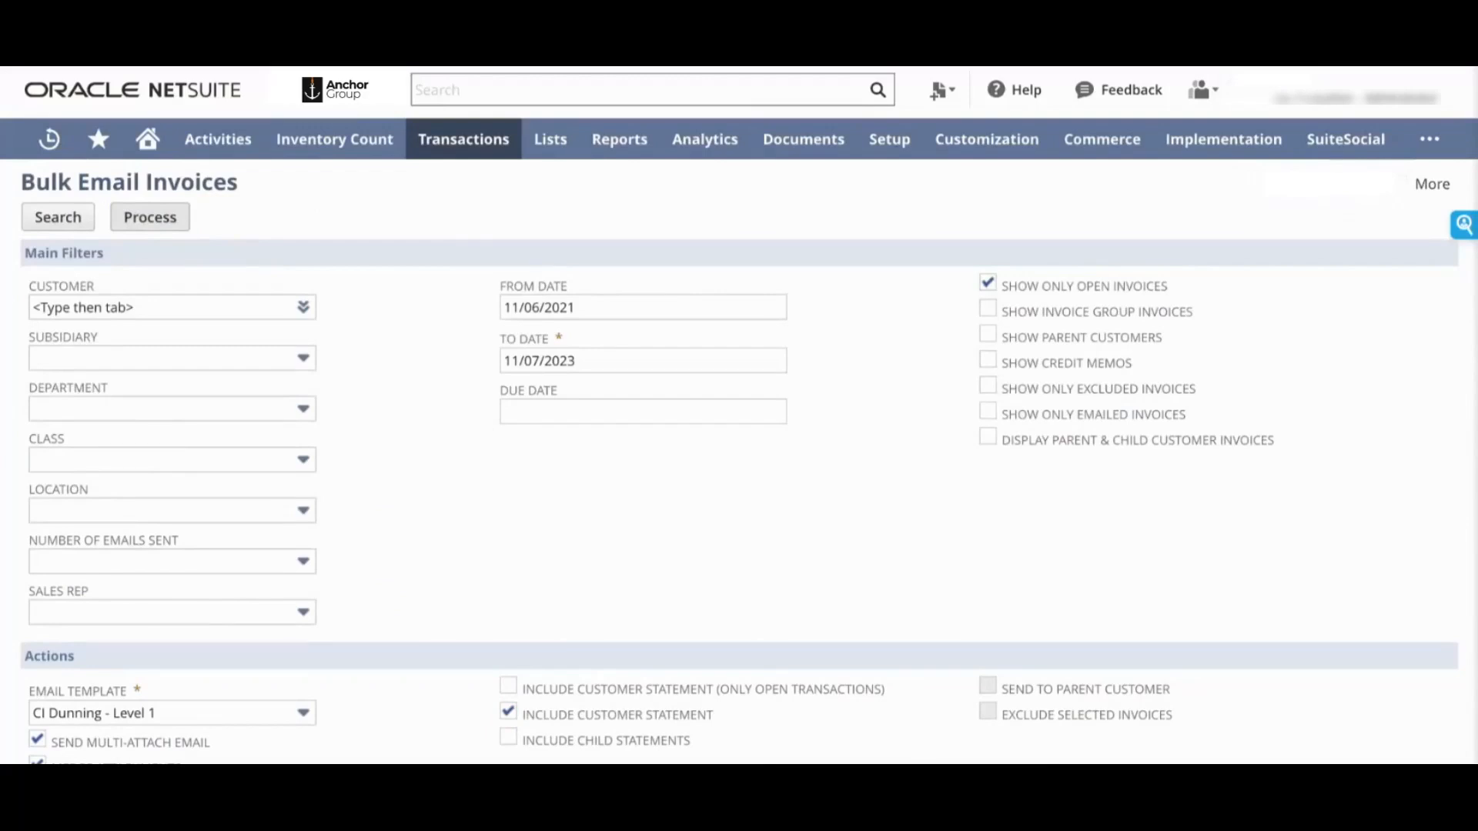
Step: Process the bulk email run for the 4 selected invoices
{"action": "left_click", "coordinate": [149, 217]}
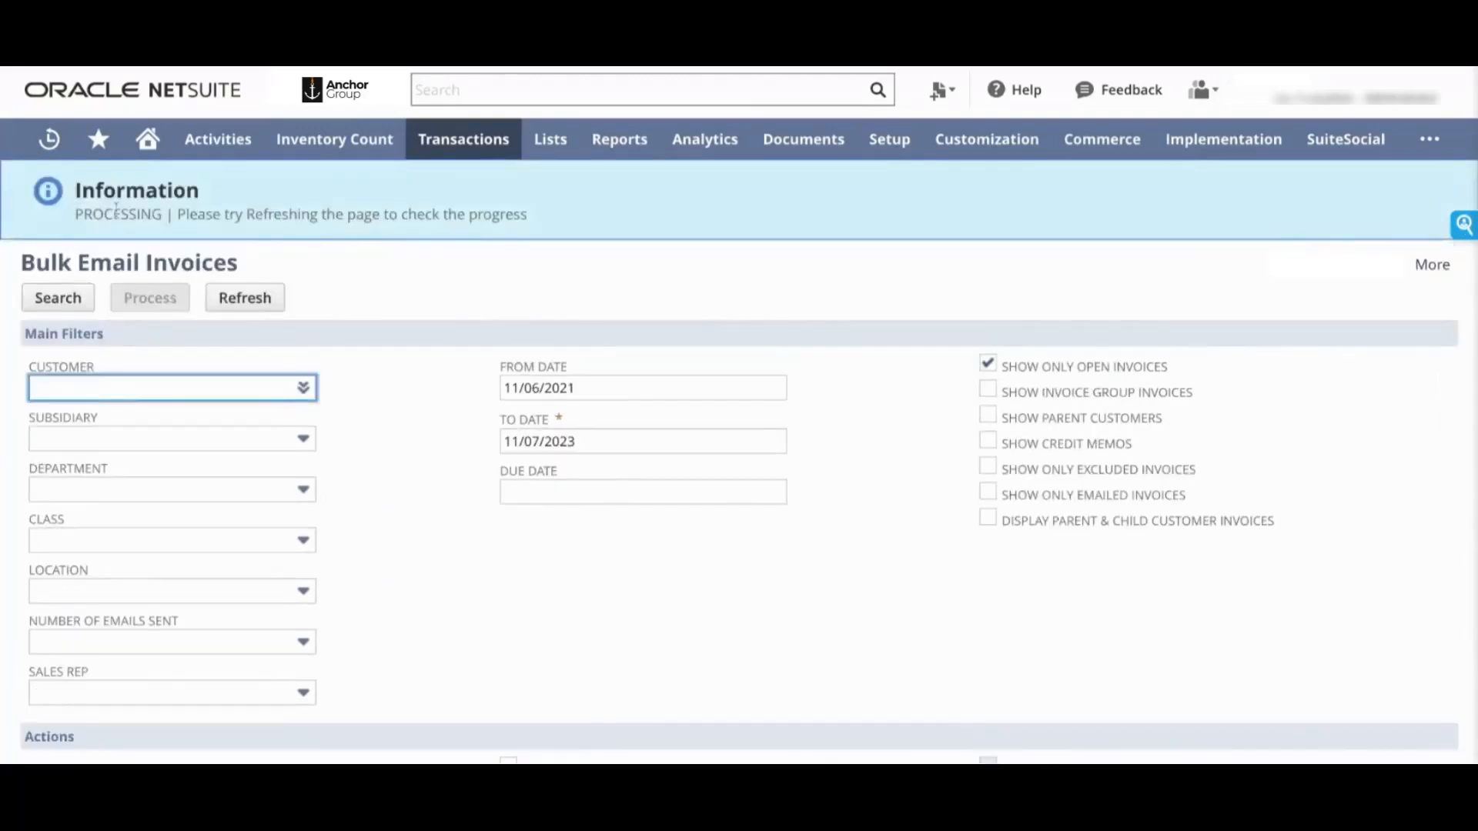